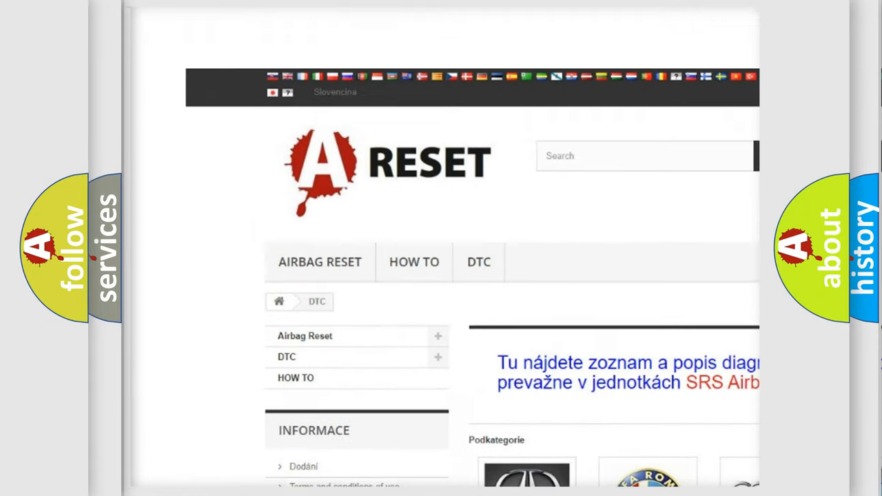
pyautogui.scroll(-3)
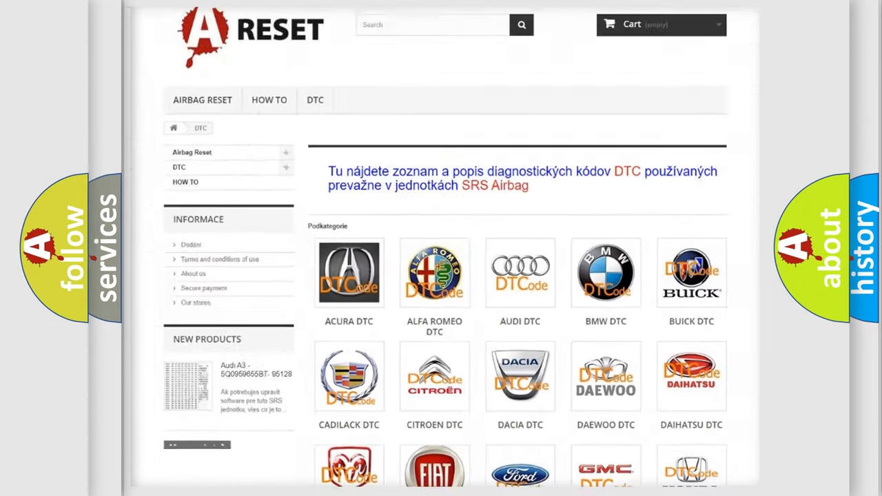
pyautogui.scroll(-3)
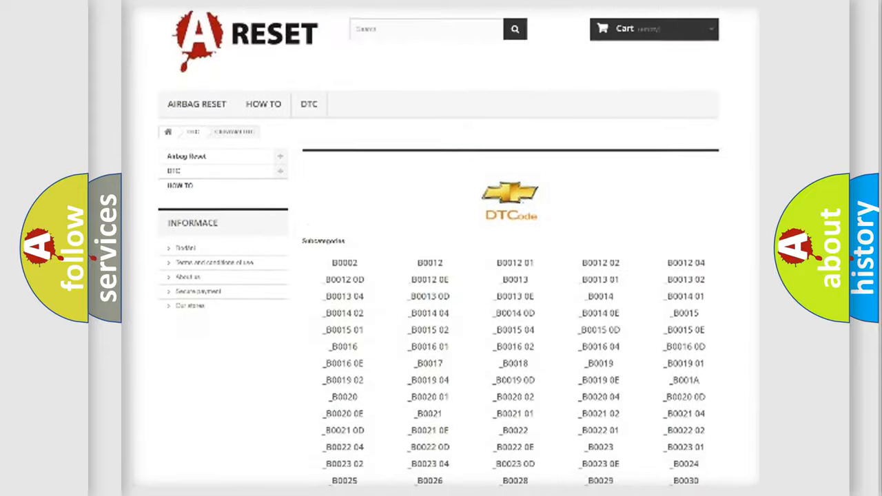
pyautogui.scroll(-3)
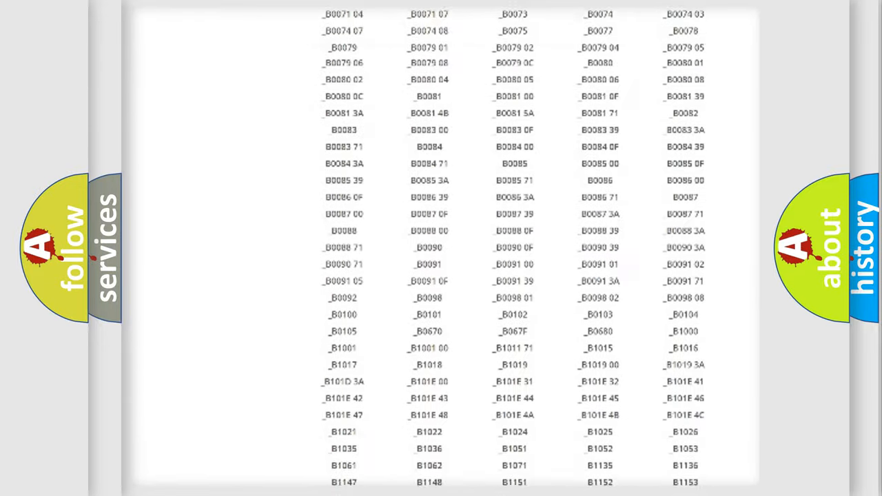
pyautogui.scroll(3)
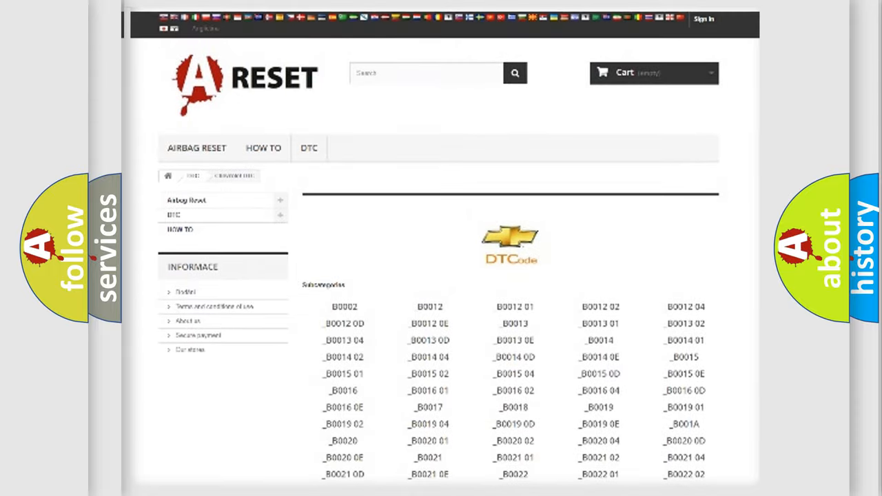